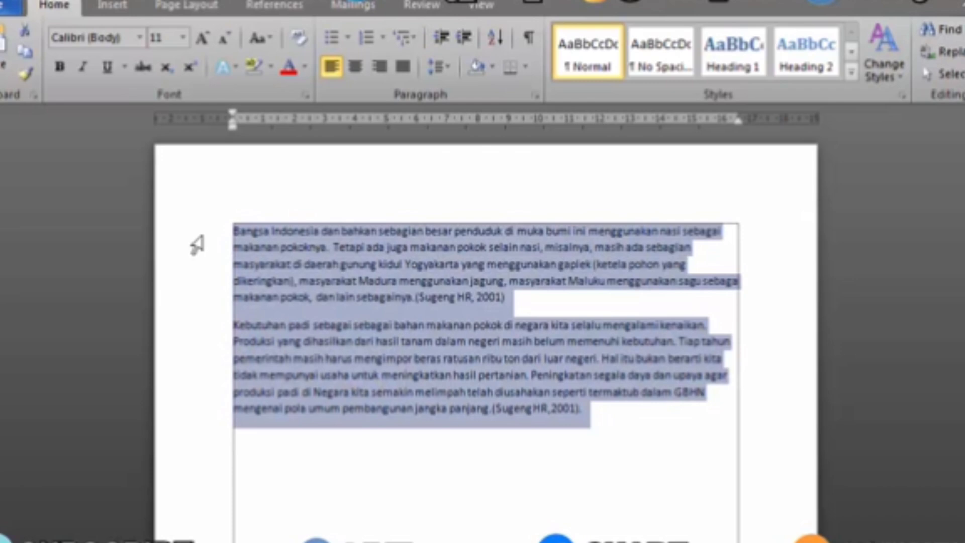
- Select both paragraphs and set their font size to 12
{"action": "left_click", "coordinate": [252, 231]}
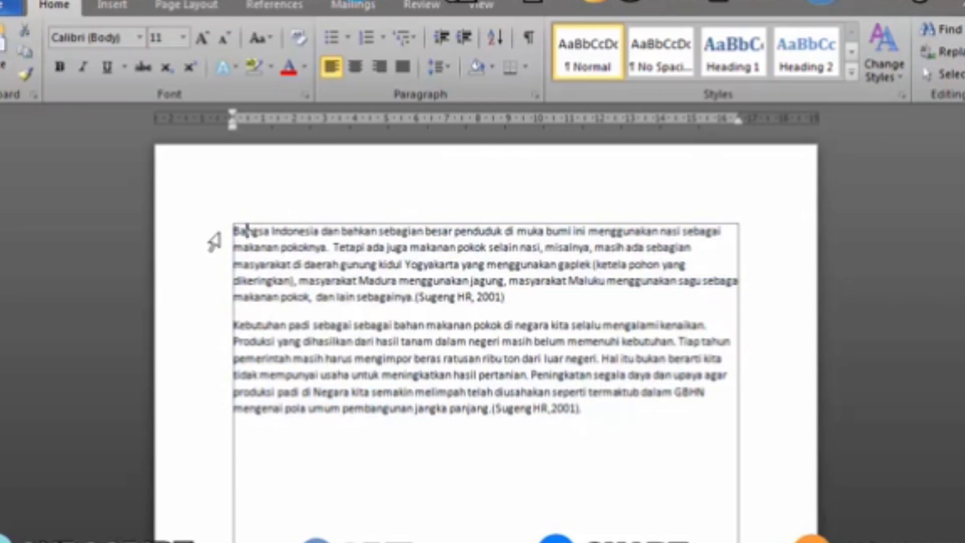
{"action": "left_click_drag", "start_coordinate": [236, 232], "coordinate": [586, 409]}
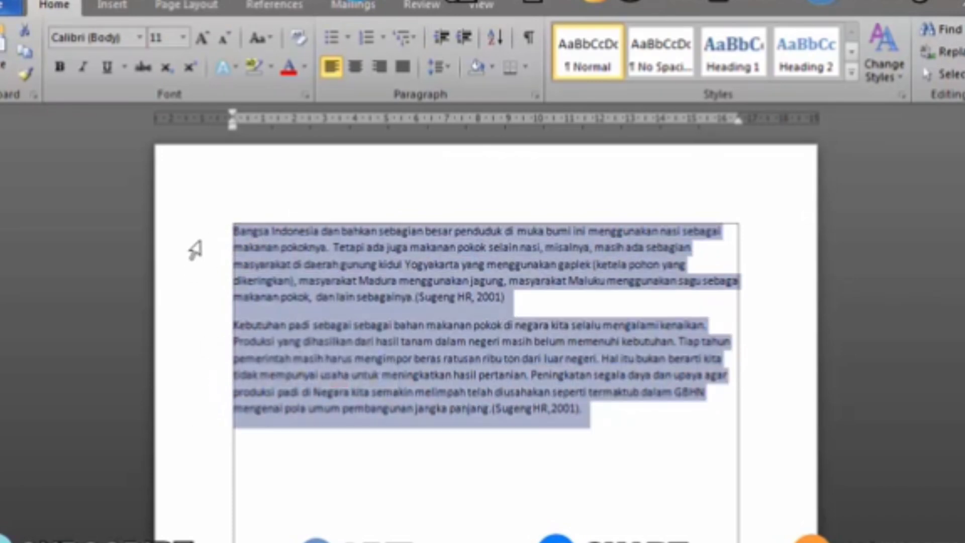
{"action": "left_click", "coordinate": [613, 467]}
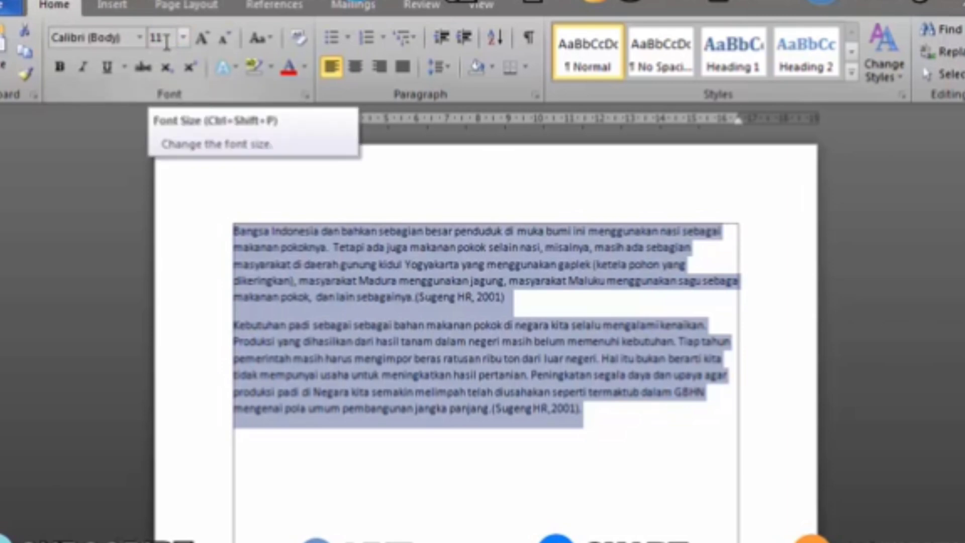
{"action": "left_click", "coordinate": [181, 37]}
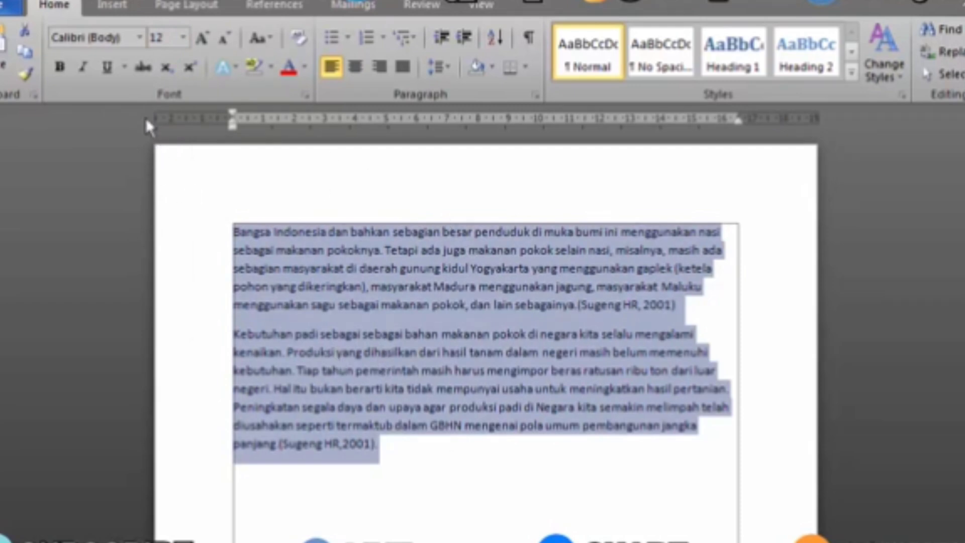
{"action": "mouse_move", "coordinate": [96, 37]}
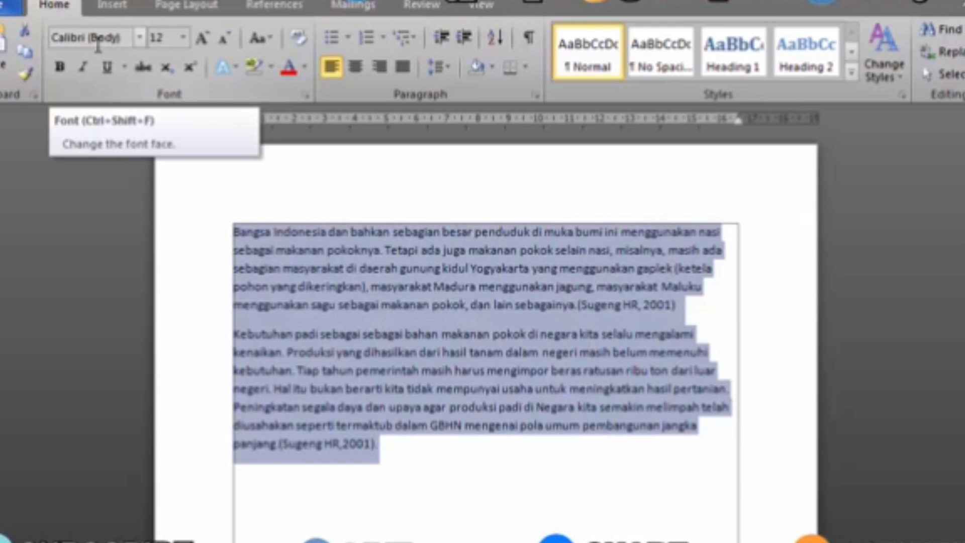
- Apply Times New Roman to both selected paragraphs
{"action": "left_click", "coordinate": [140, 37]}
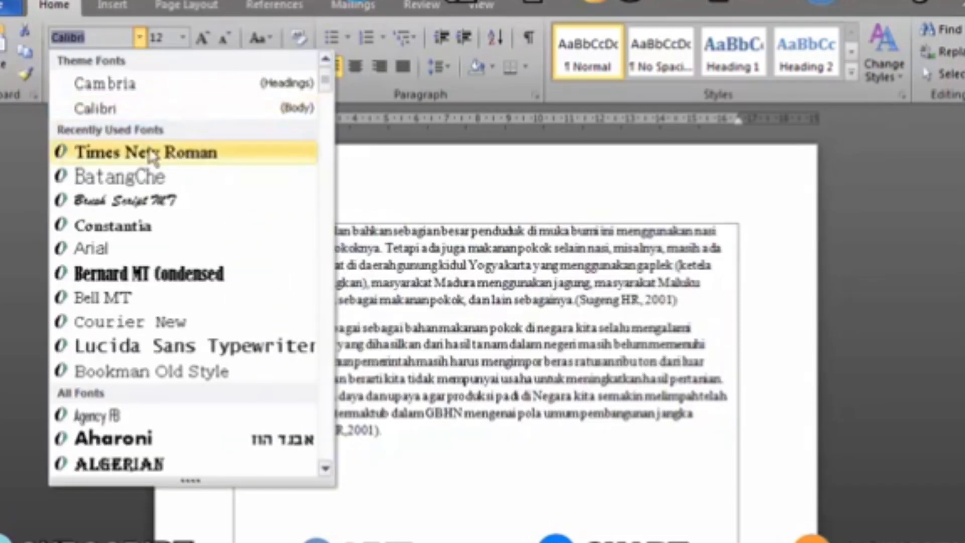
{"action": "scroll", "scroll_direction": "down", "scroll_amount": 3}
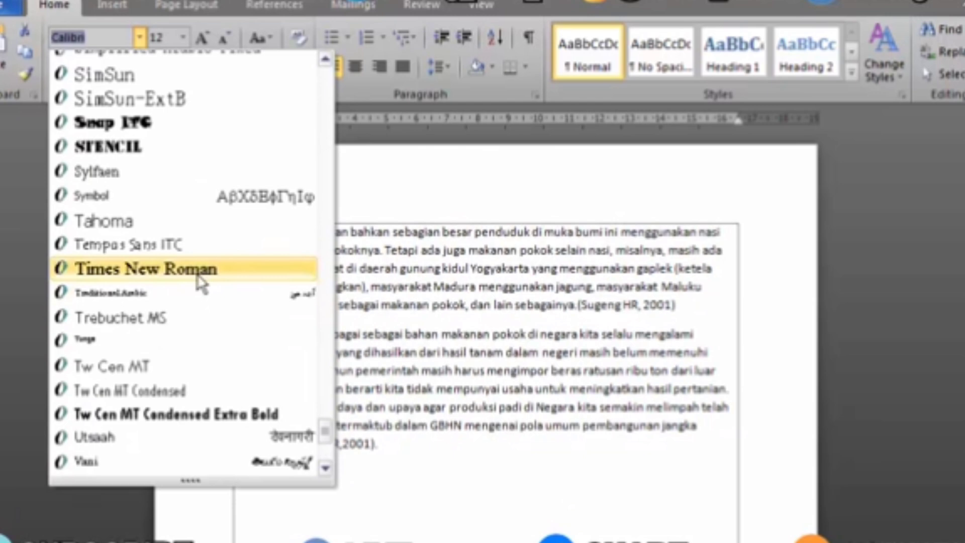
{"action": "left_click", "coordinate": [141, 268]}
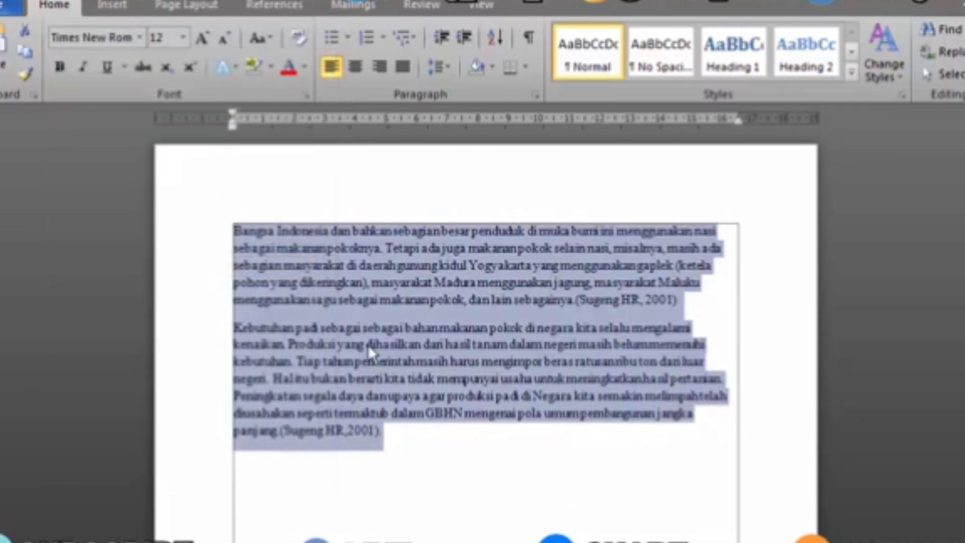
{"action": "mouse_move", "coordinate": [425, 357]}
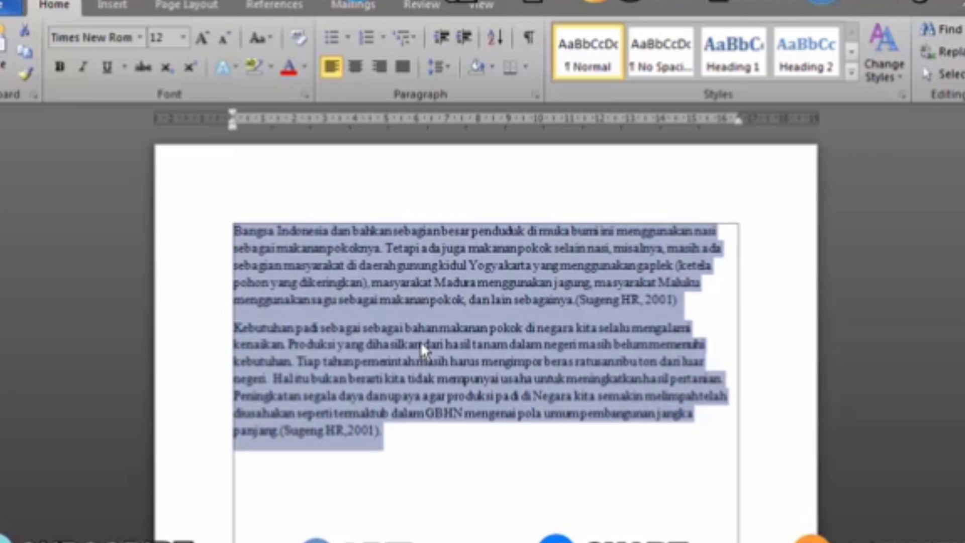
{"action": "mouse_move", "coordinate": [439, 315]}
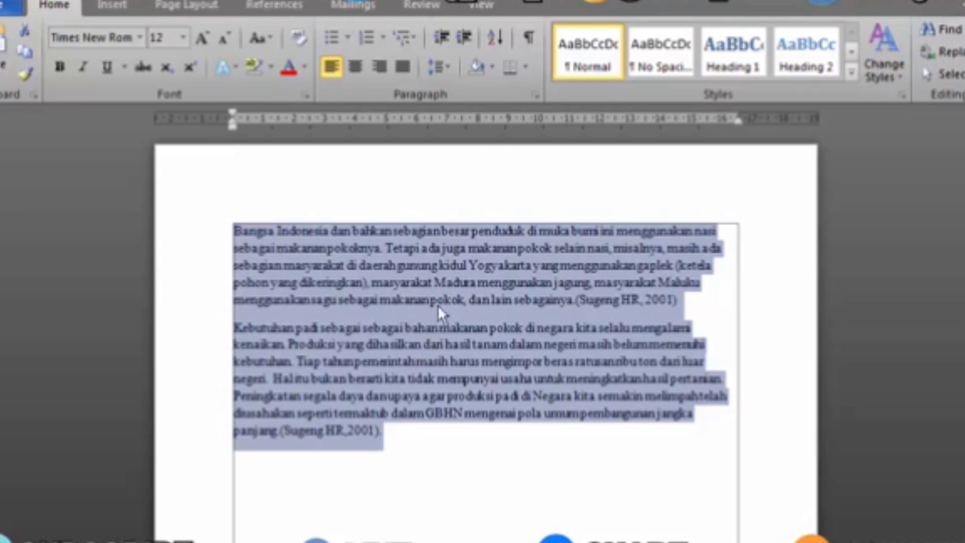
{"action": "mouse_move", "coordinate": [436, 67]}
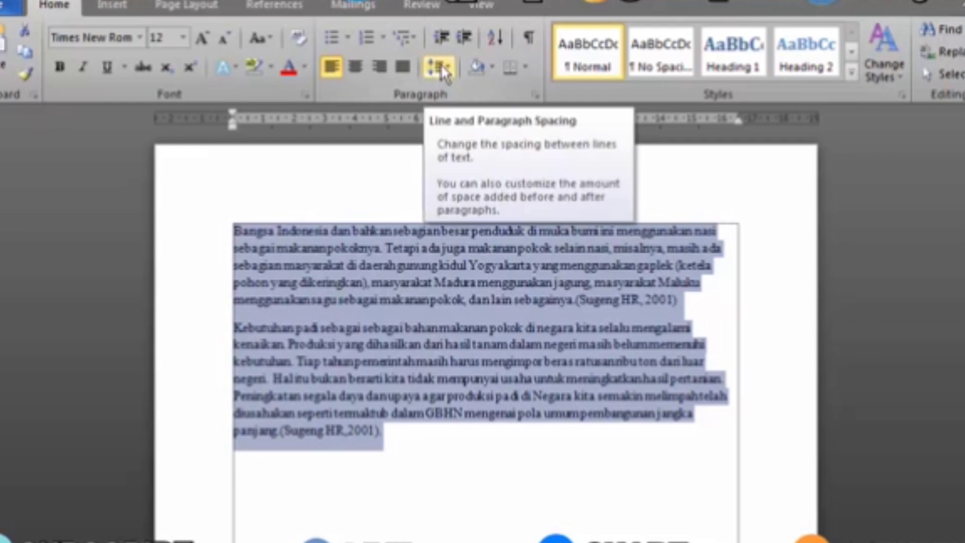
{"action": "mouse_move", "coordinate": [444, 74]}
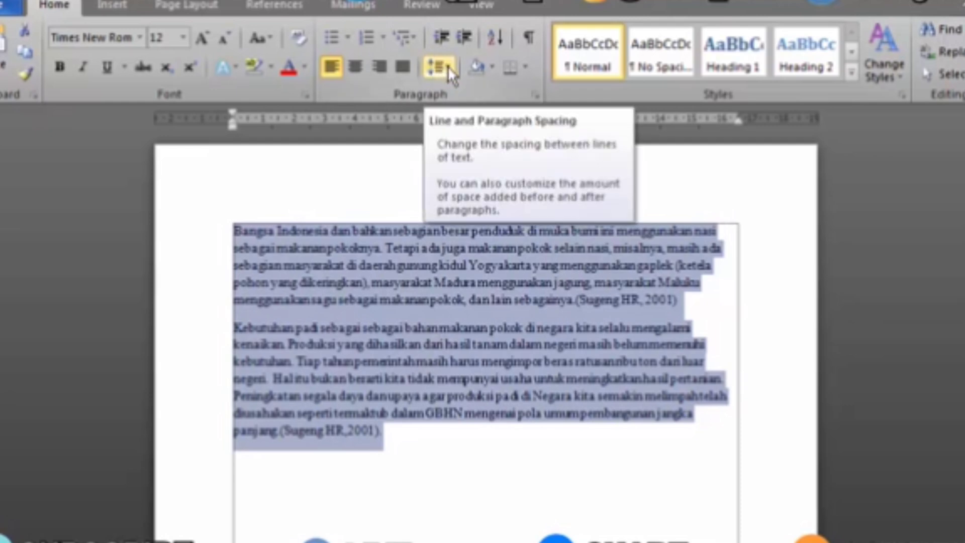
- Set both paragraphs to 2.0 line spacing, then deselect to view the result
{"action": "left_click", "coordinate": [435, 68]}
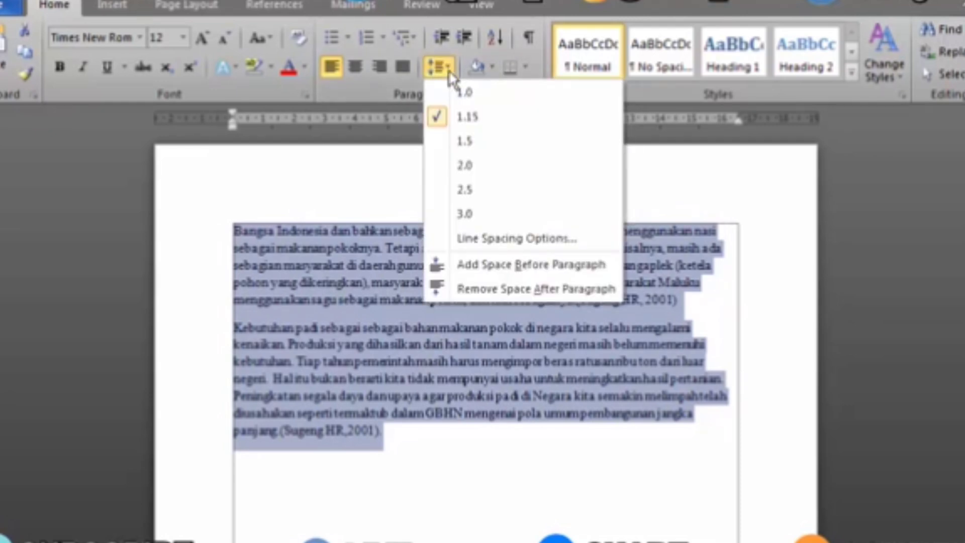
{"action": "mouse_move", "coordinate": [465, 165]}
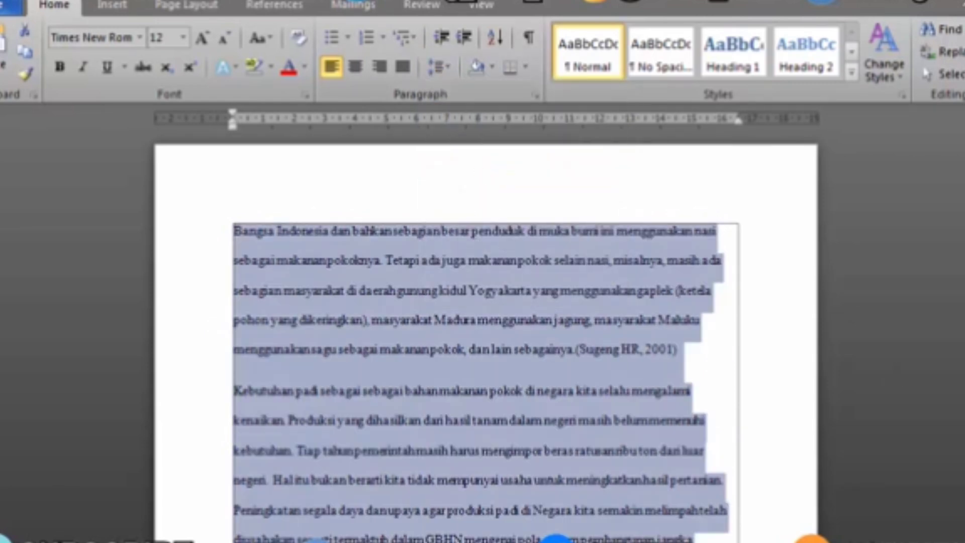
{"action": "scroll", "scroll_direction": "down", "scroll_amount": 3}
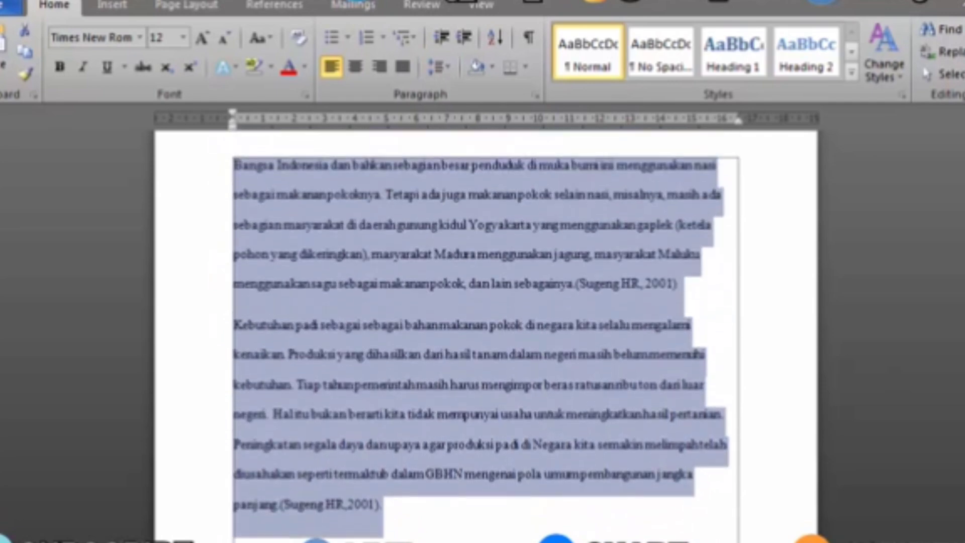
{"action": "left_click", "coordinate": [677, 295]}
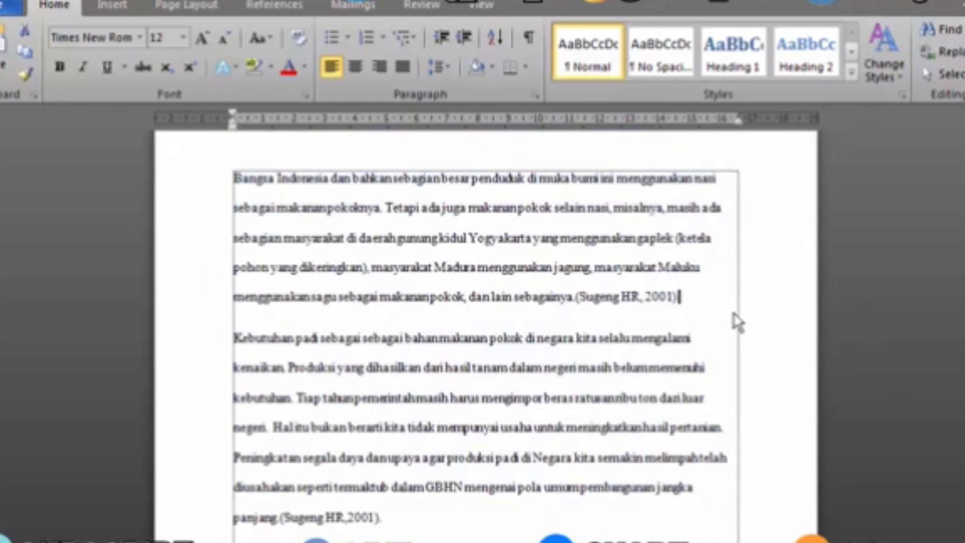